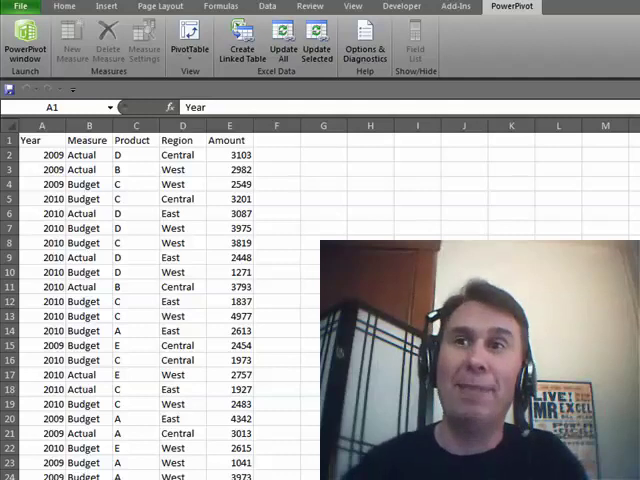
# Insert a new empty PowerPivot PivotTable on a fresh worksheet.
pyautogui.click(182, 332)
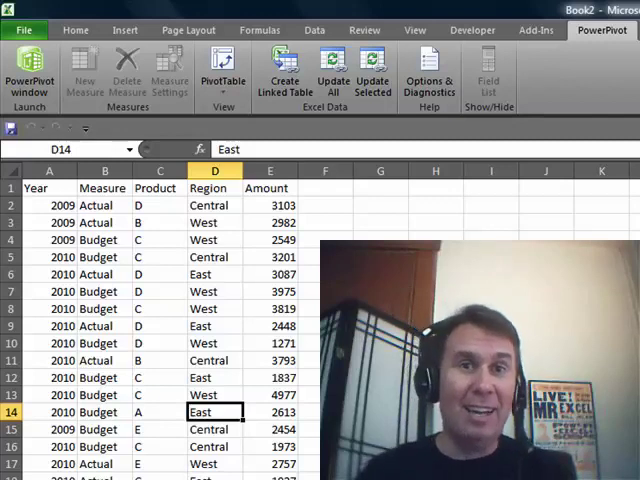
pyautogui.click(208, 344)
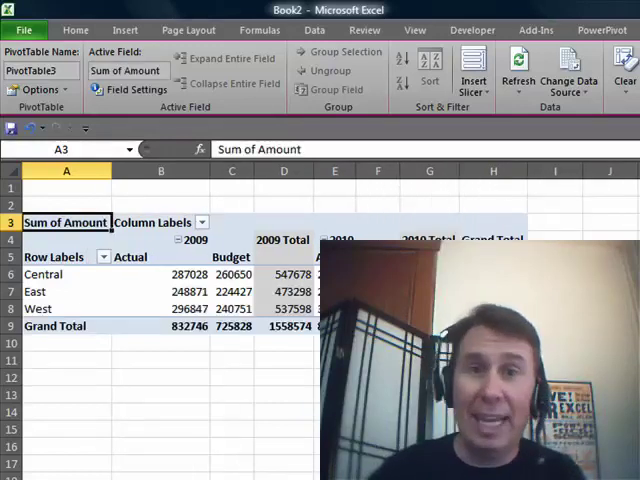
pyautogui.moveTo(230, 308)
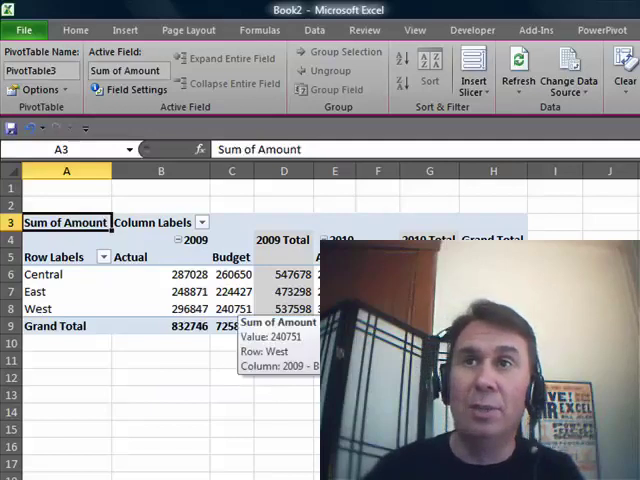
pyautogui.moveTo(232, 274)
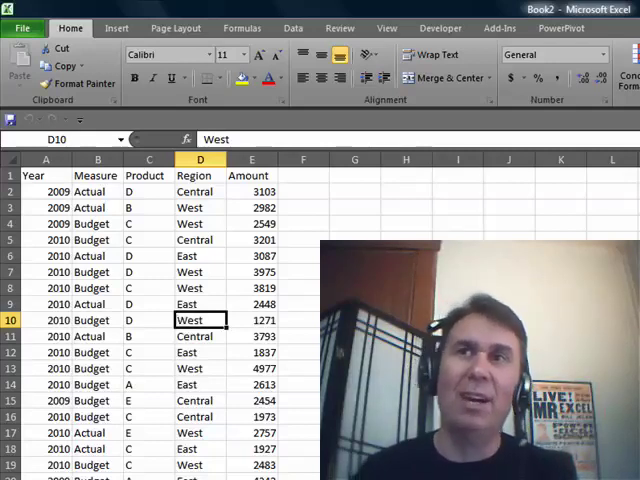
pyautogui.click(200, 256)
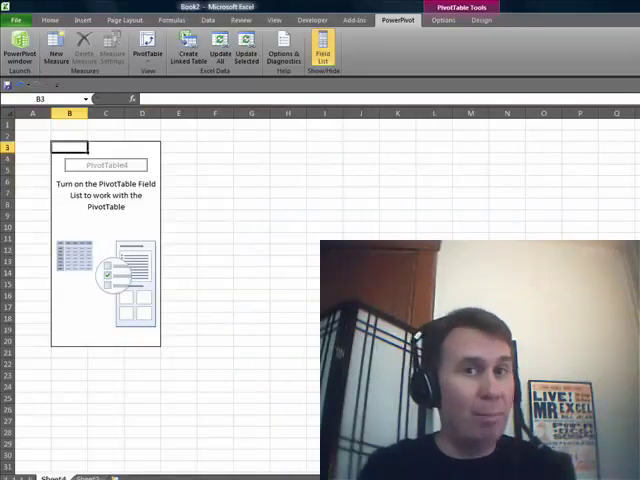
# Add Year and Measure to Column Labels alongside Region rows and Sum of Amount.
pyautogui.click(322, 52)
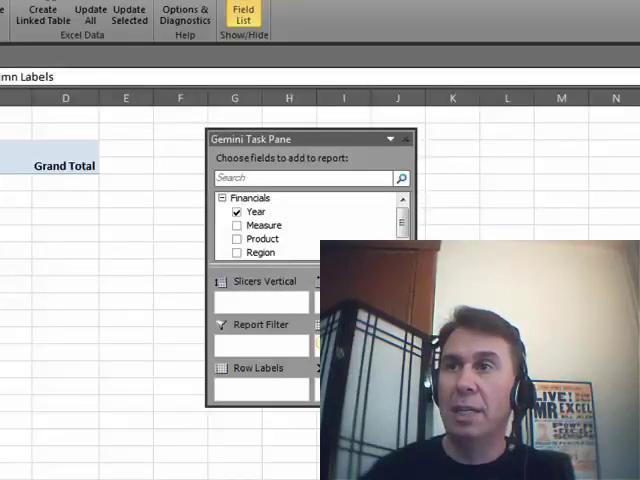
pyautogui.click(236, 224)
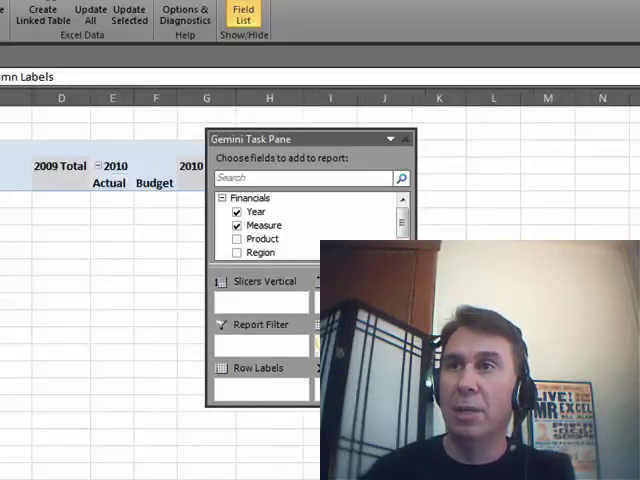
pyautogui.click(238, 252)
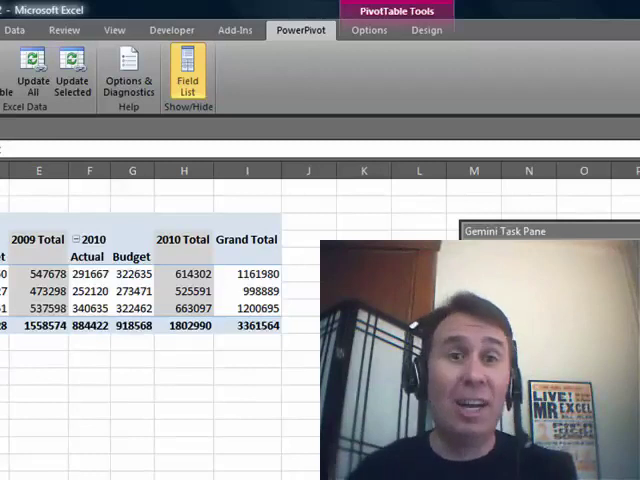
# Create a set from column items trimmed to 2009 Actual and 2010 Budget.
pyautogui.click(368, 30)
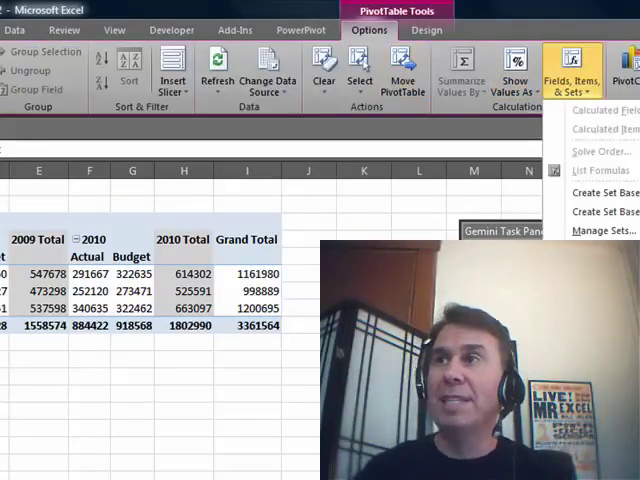
pyautogui.click(600, 192)
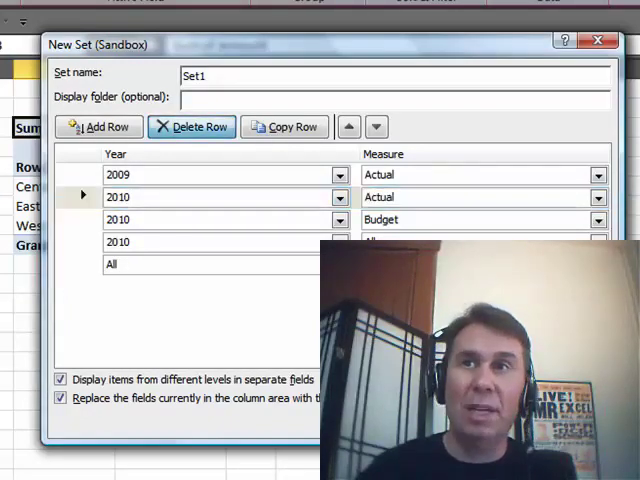
pyautogui.click(192, 128)
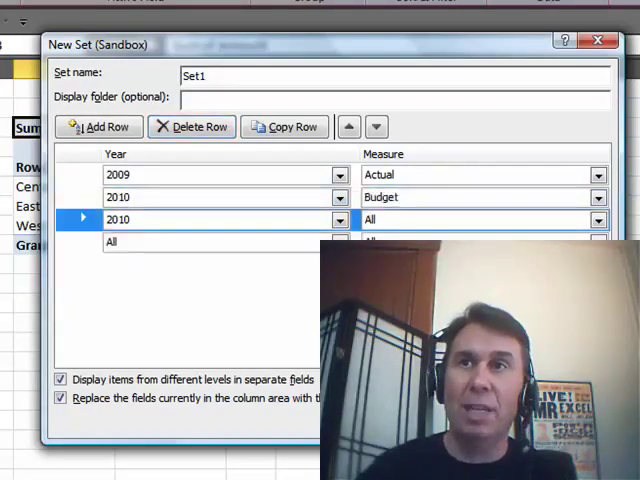
pyautogui.click(190, 128)
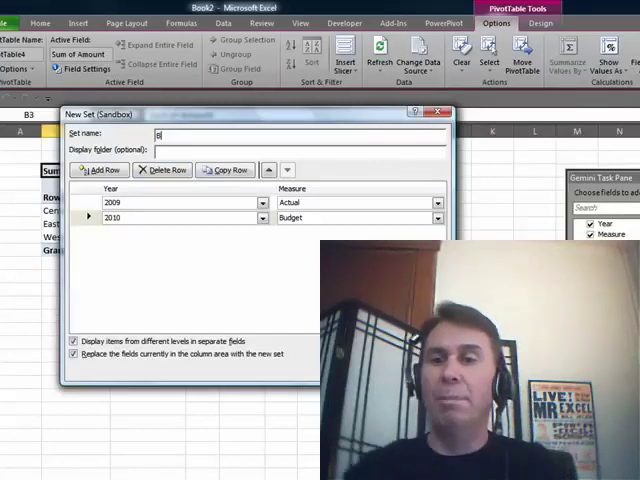
# Name the set BudvAct and reveal it under Sets as the column labels.
pyautogui.write('BudvAct')
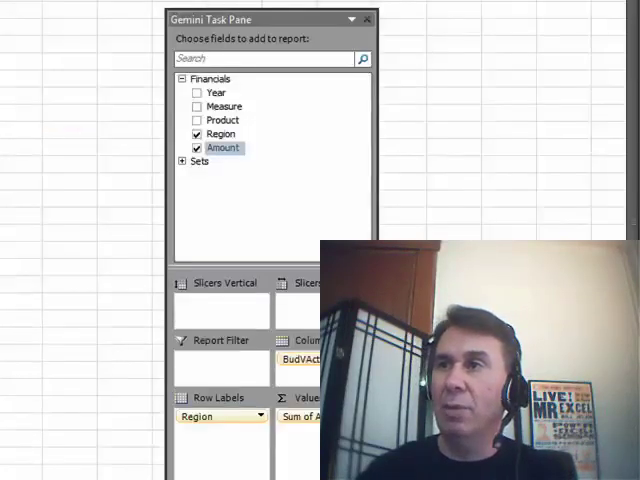
pyautogui.click(184, 160)
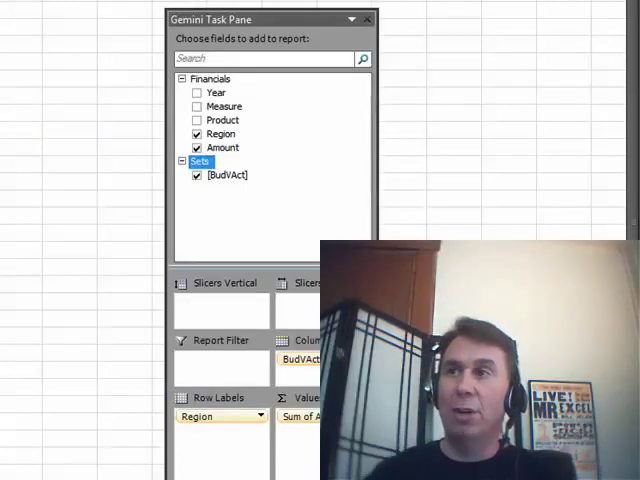